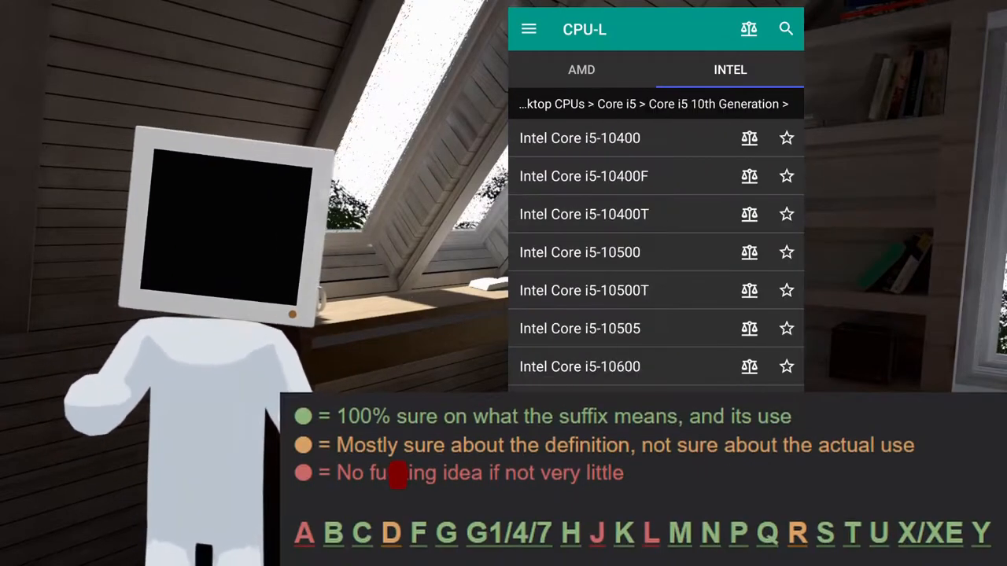
left_click(617, 104)
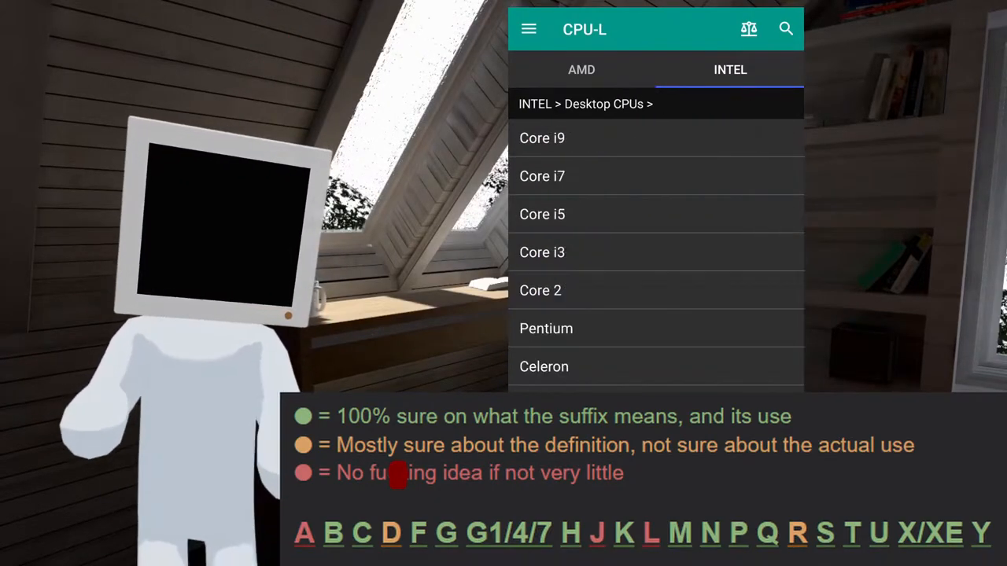
left_click(545, 329)
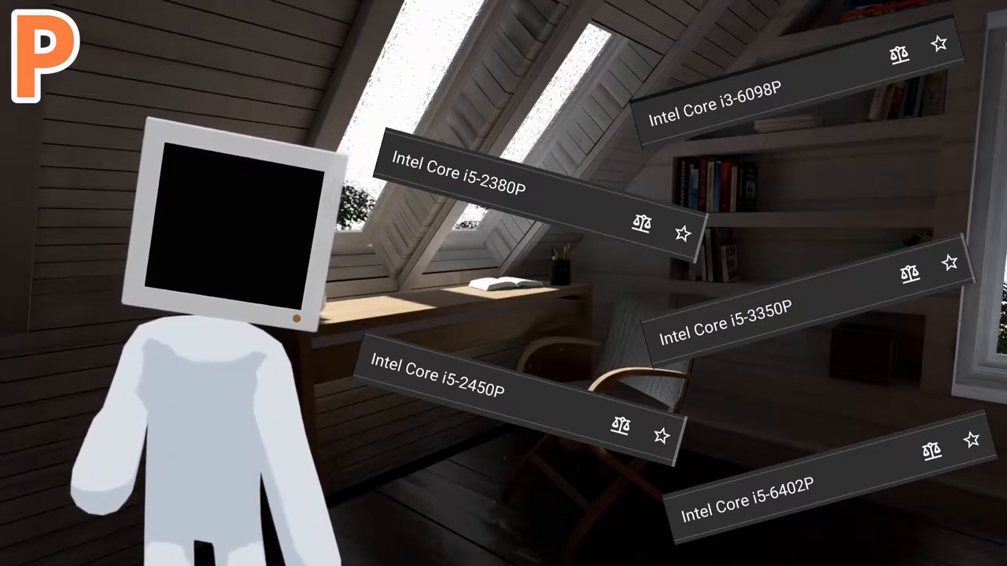
left_click(437, 374)
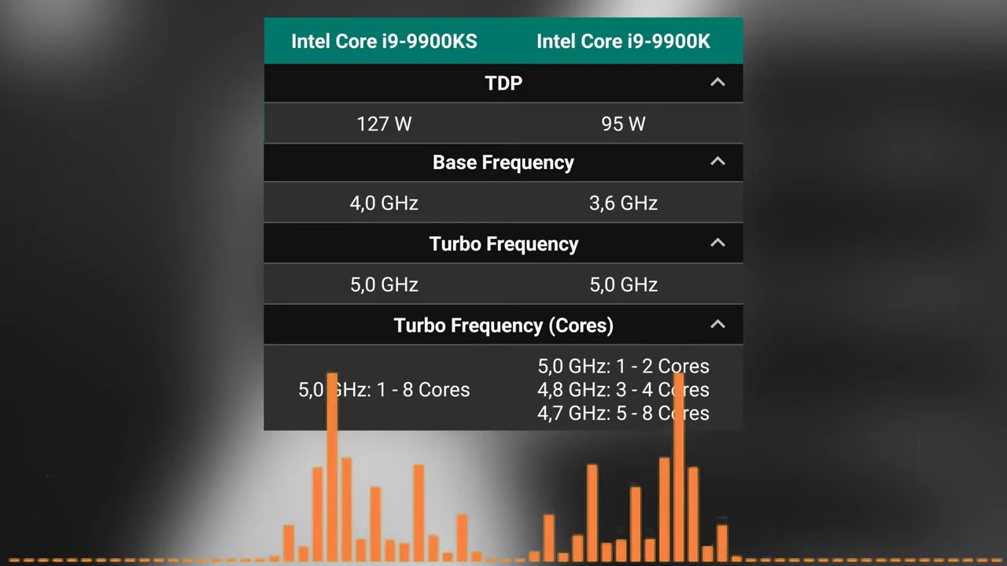
scroll("down", 3)
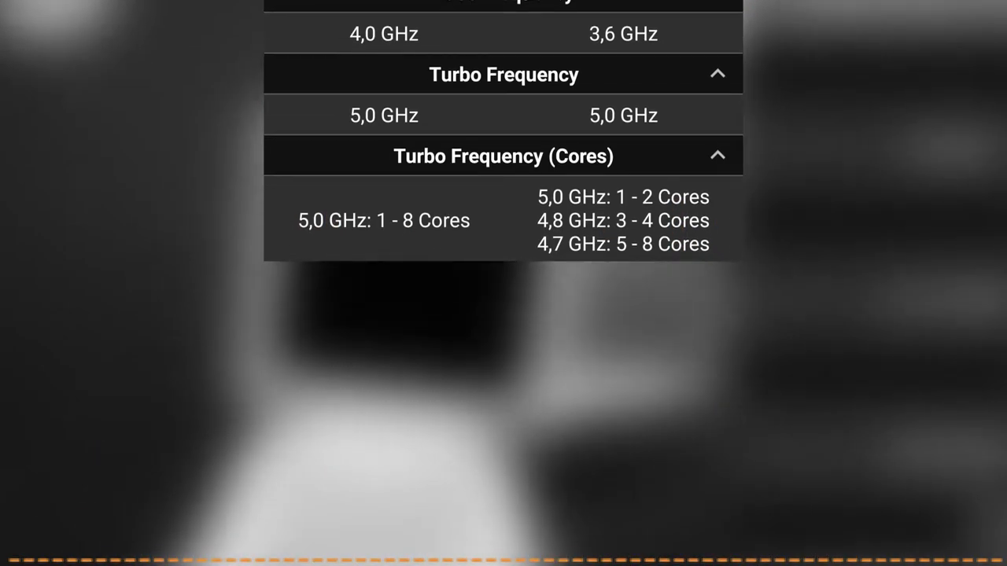